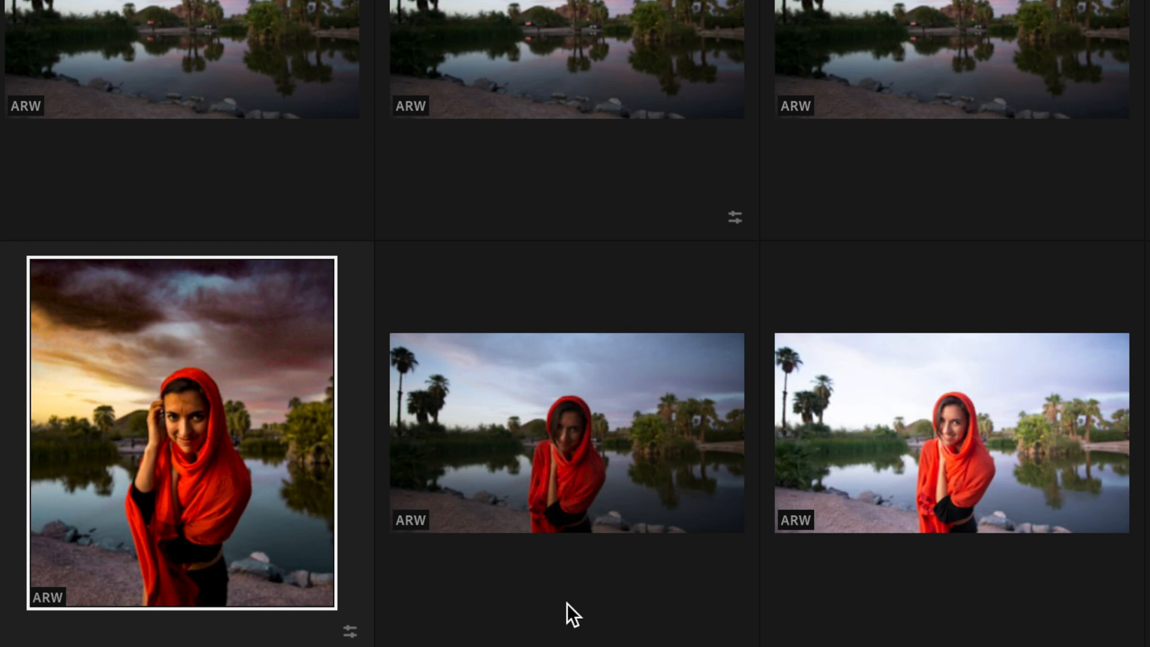
mouse_move(244, 500)
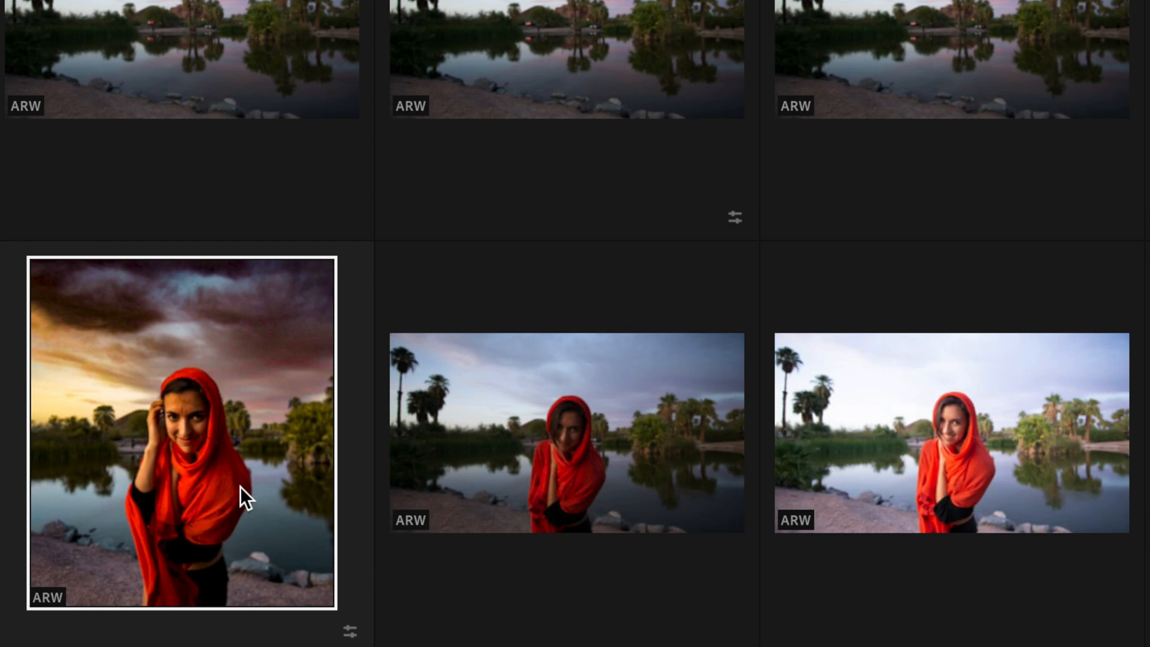
- Make a duplicate copy of the edited sunset portrait via its context menu
scroll(down, 3)
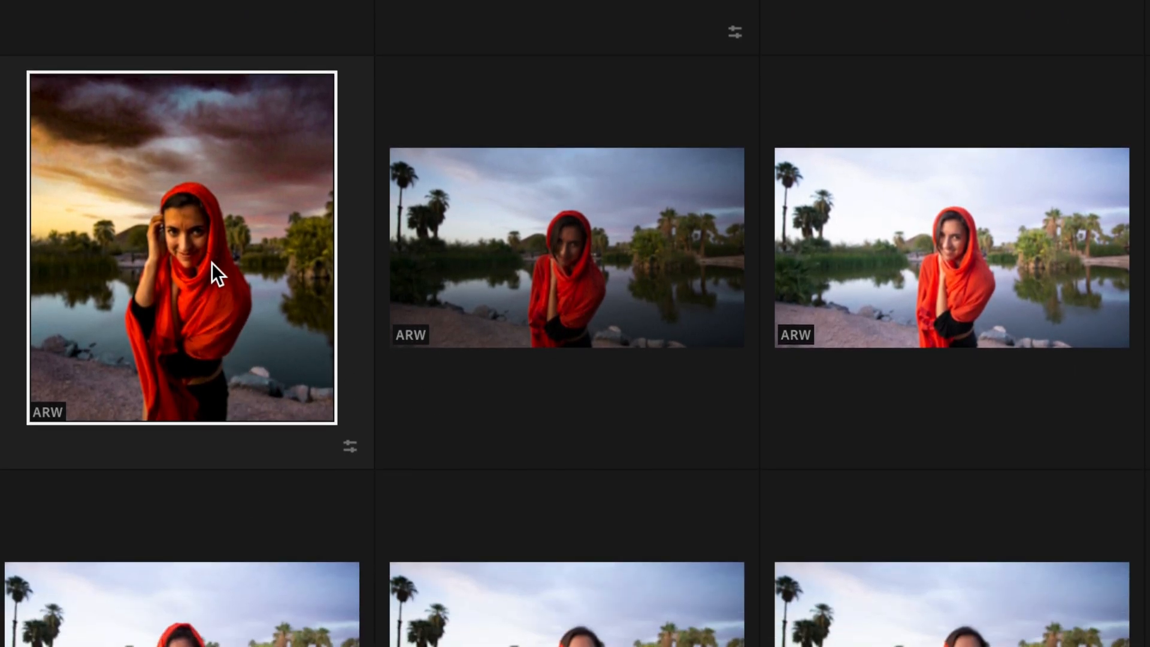
mouse_move(179, 265)
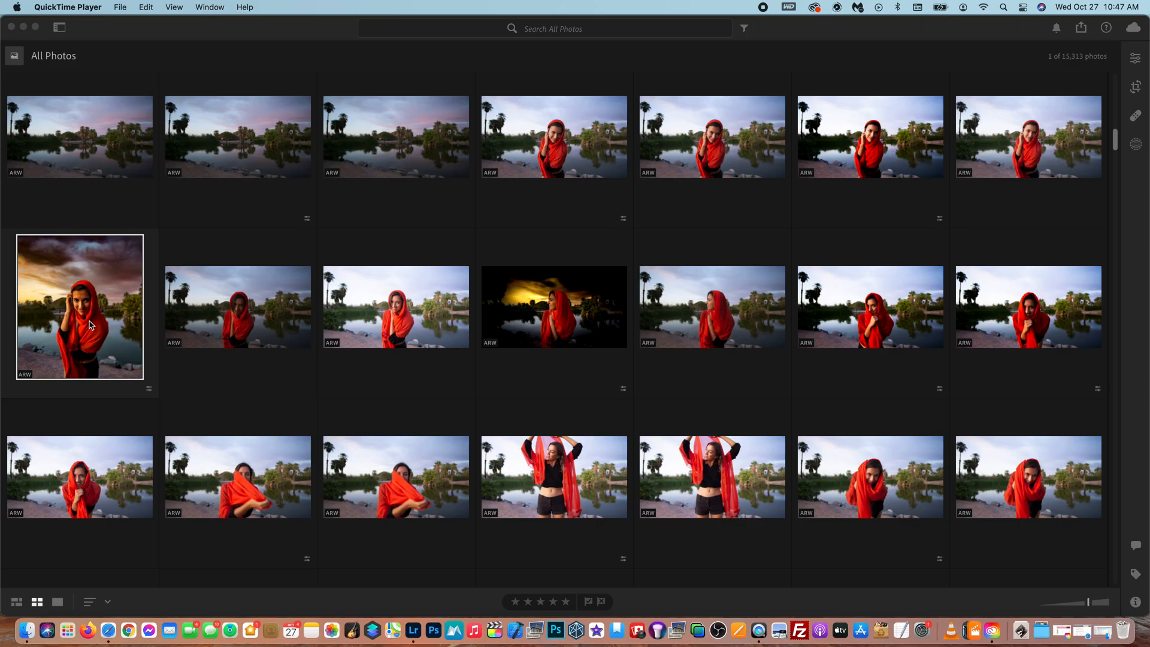
mouse_move(153, 317)
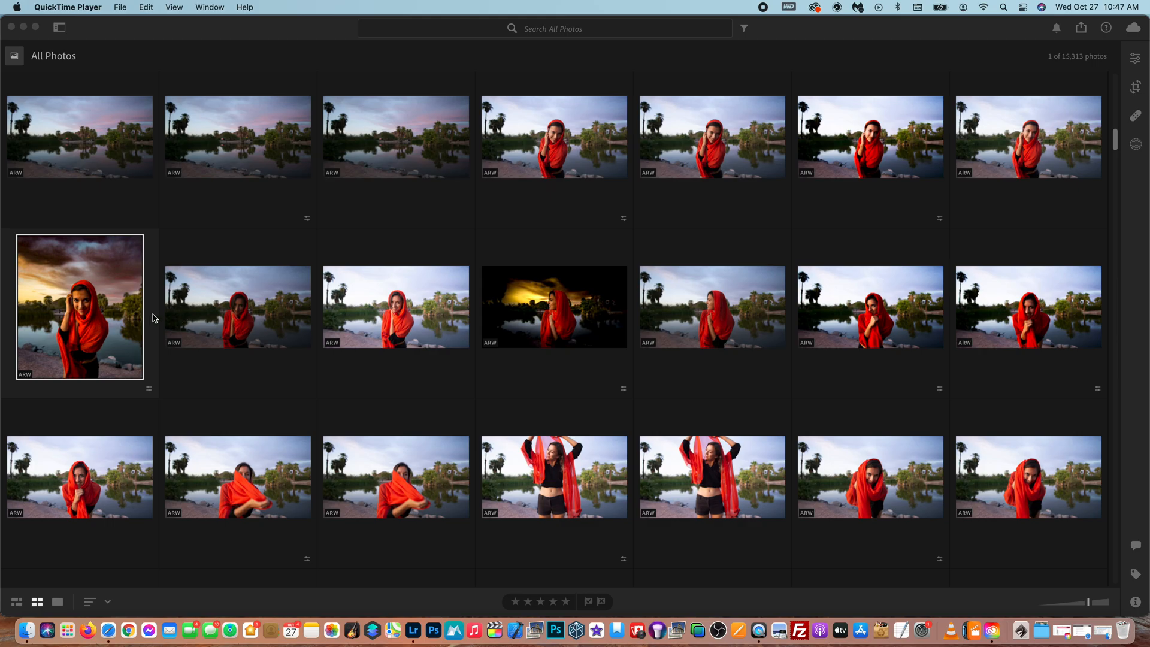
right_click(79, 306)
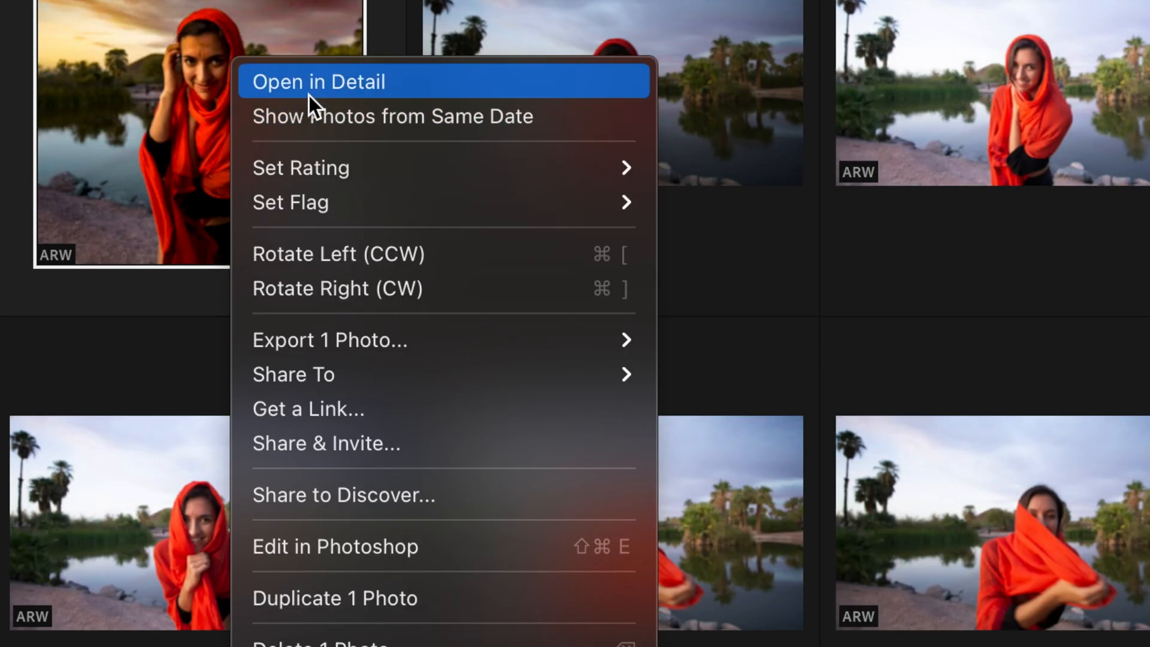
mouse_move(406, 598)
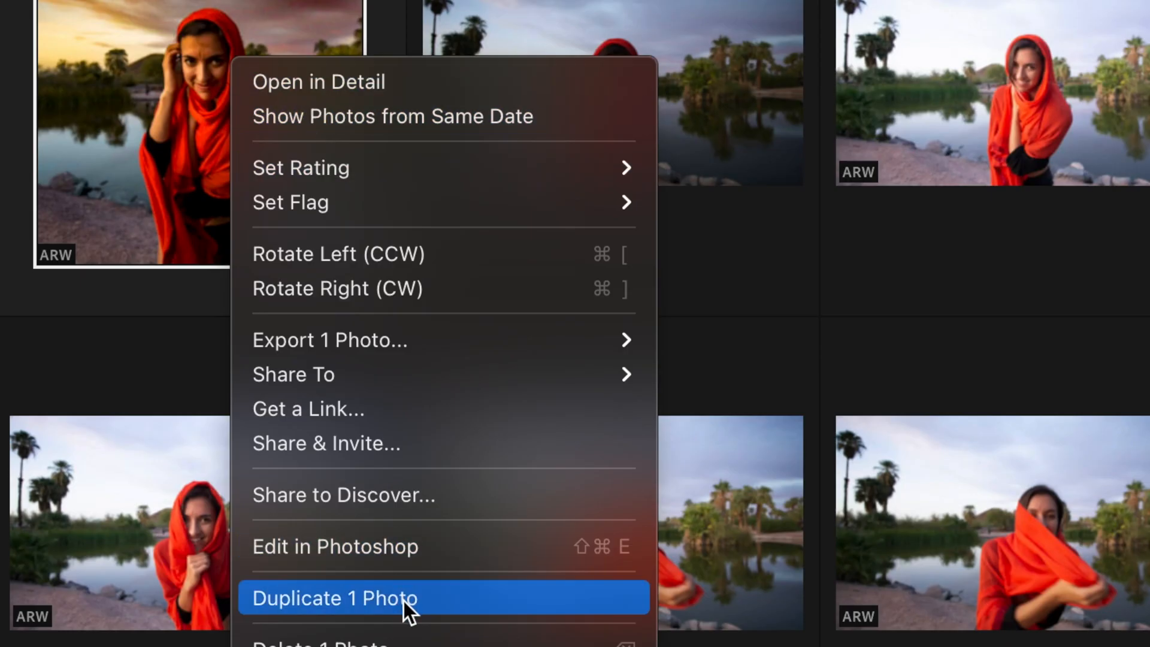
click(334, 598)
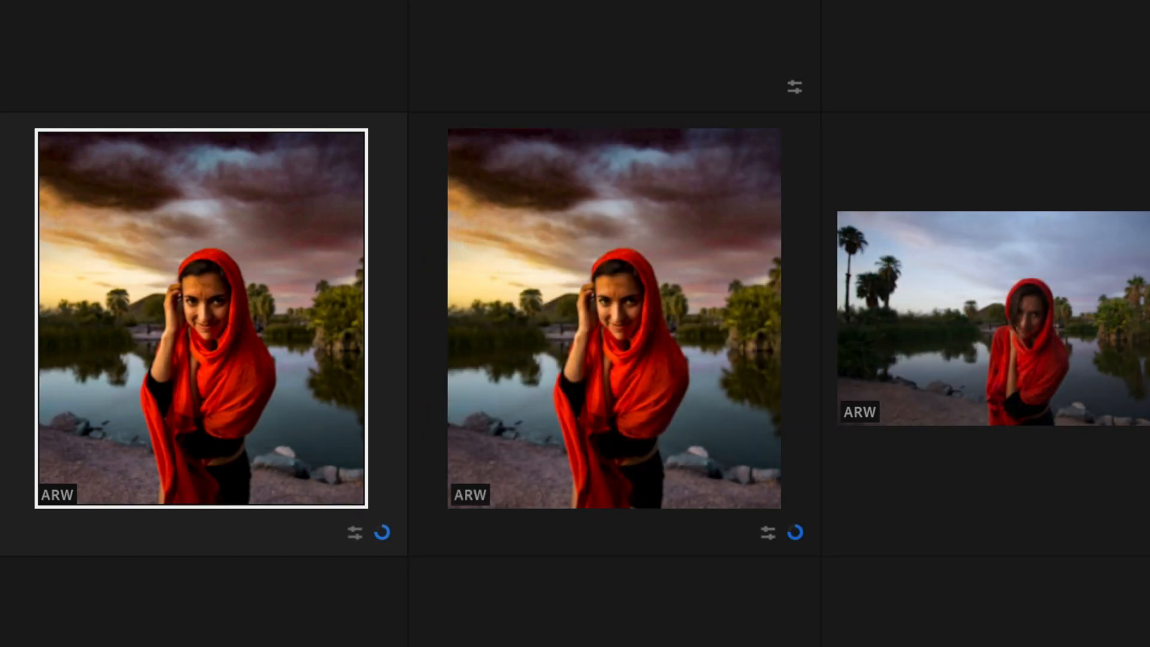
mouse_move(650, 388)
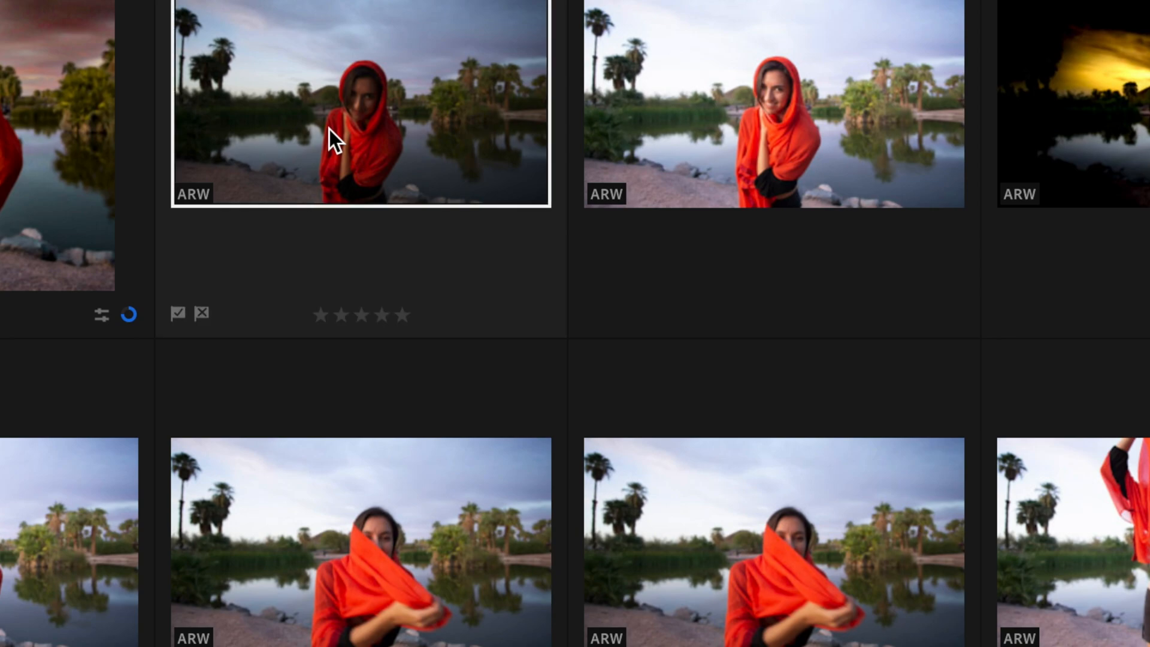
- Duplicate the unedited red-scarf pond portrait with Duplicate 1 Photo
right_click(333, 139)
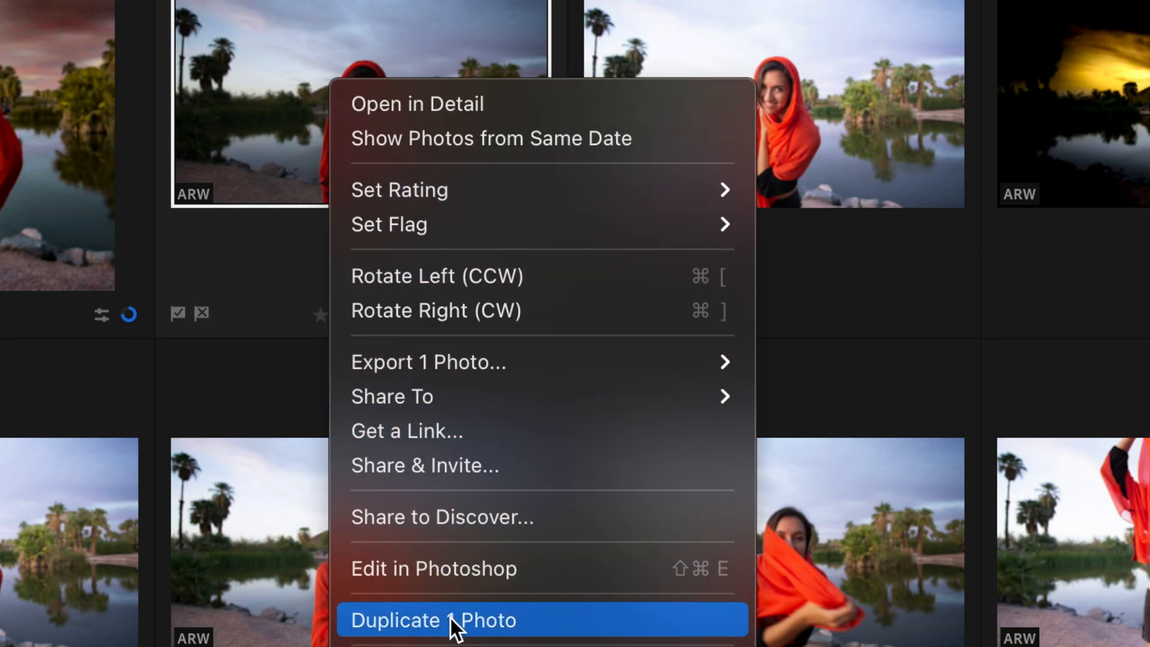
click(432, 620)
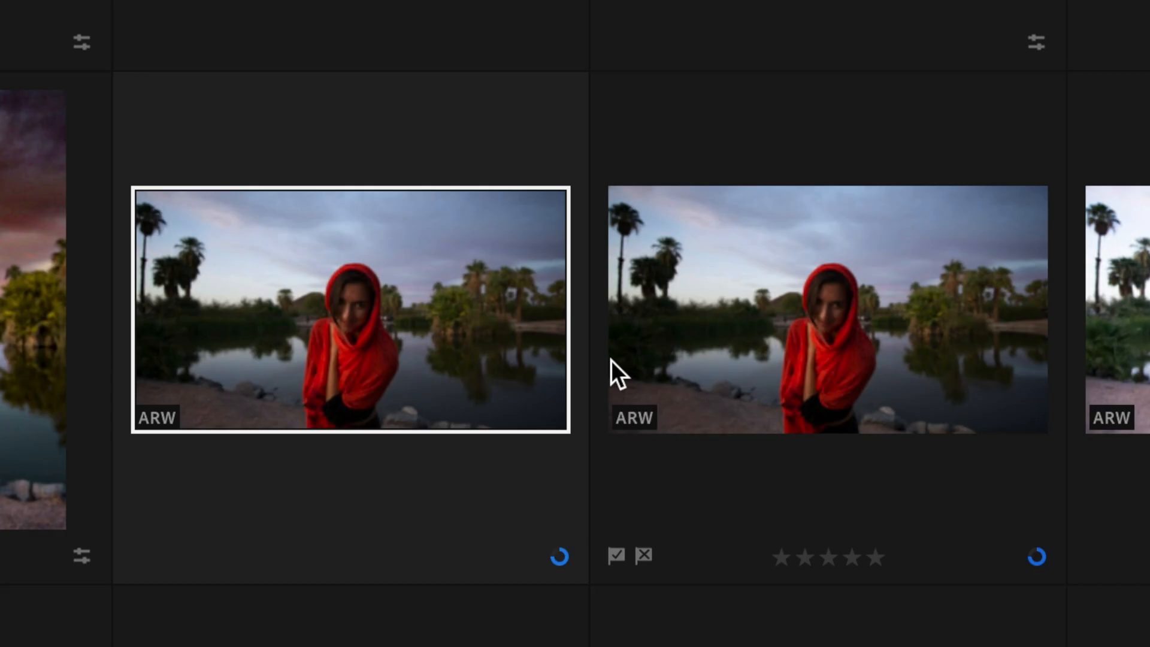